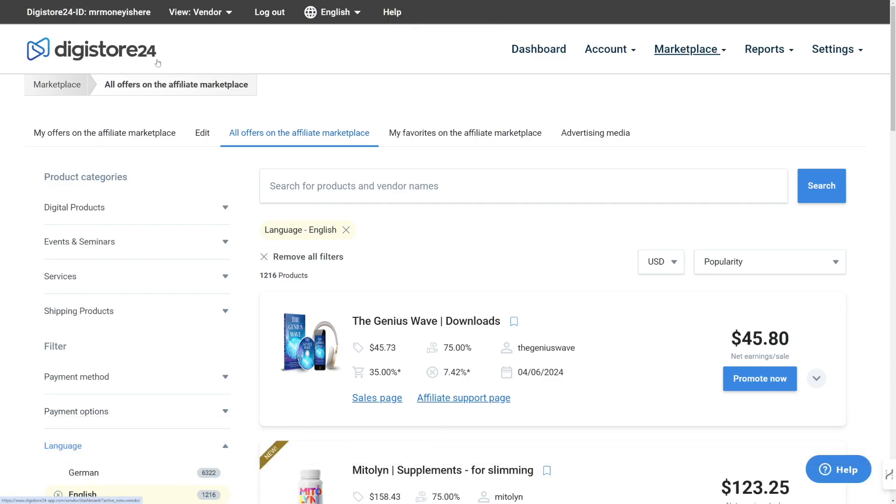
mouse_move(120, 53)
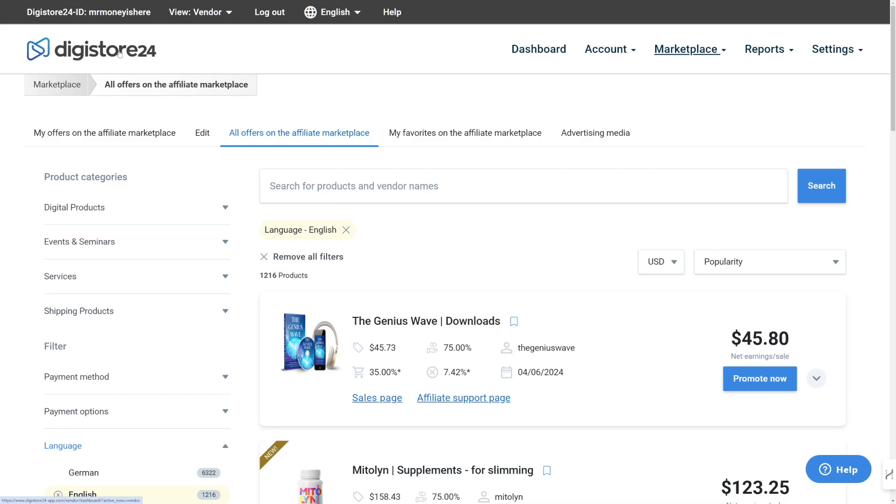
mouse_move(126, 61)
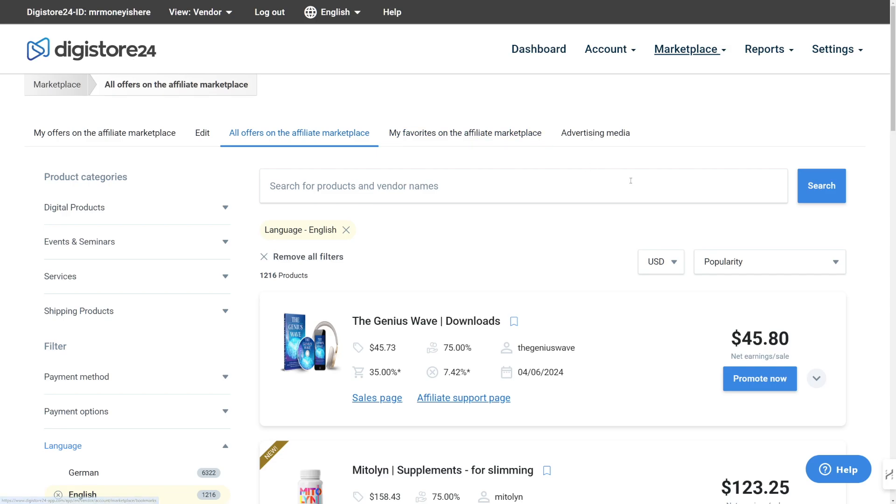
Select Mitolyn's $158.43 price in its listing beside the 75.00% commission
left_click(686, 48)
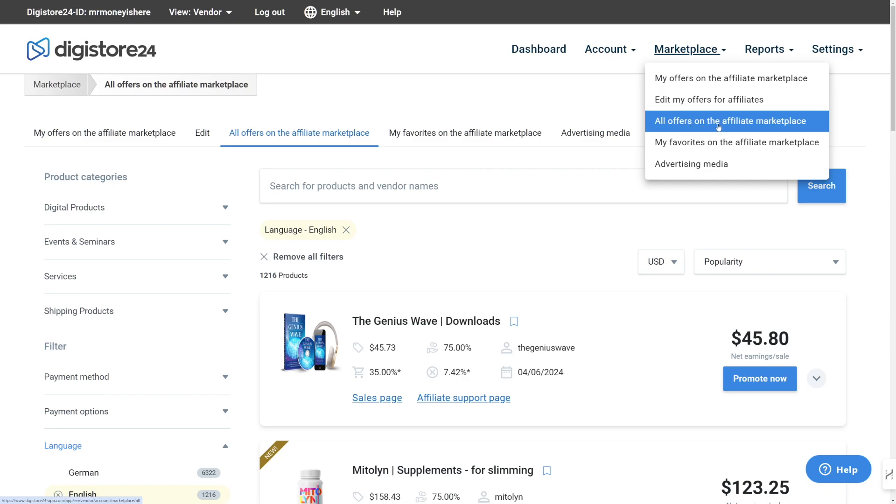
mouse_move(744, 126)
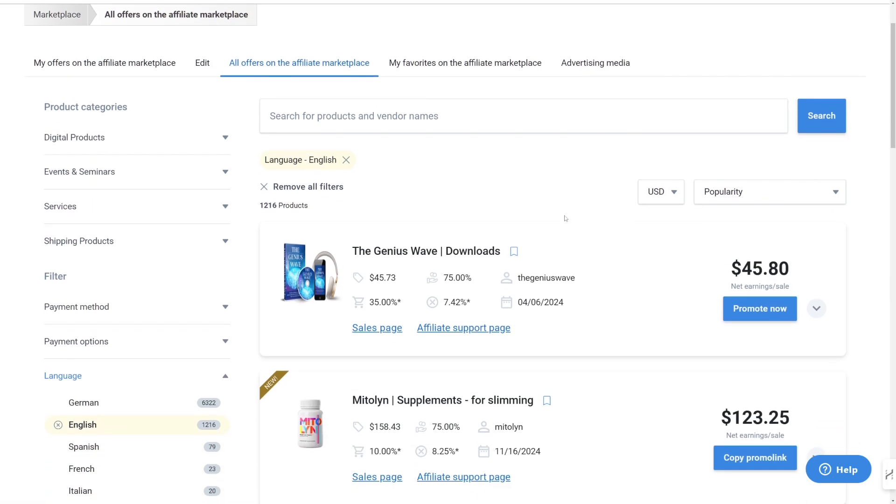
scroll("down", 3)
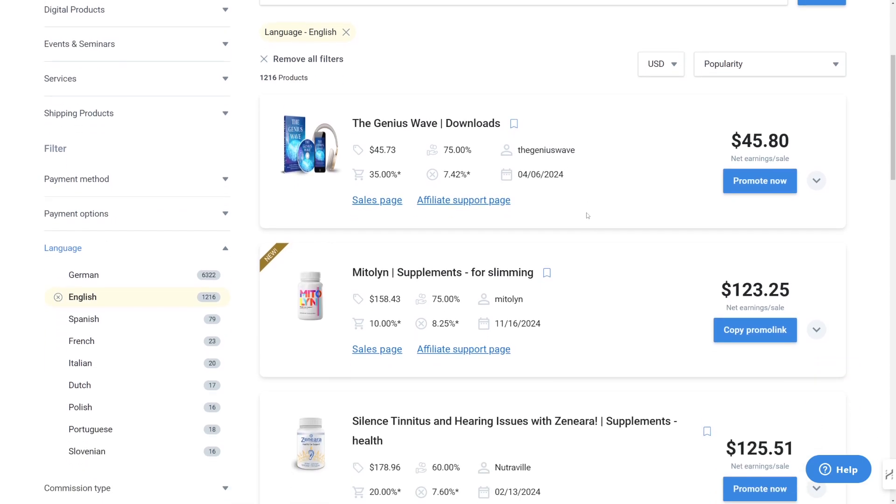
scroll("down", 3)
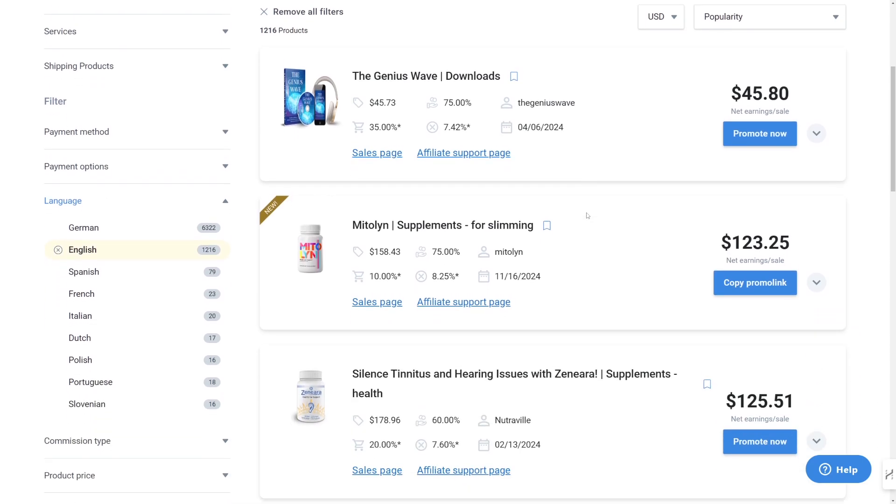
mouse_move(643, 263)
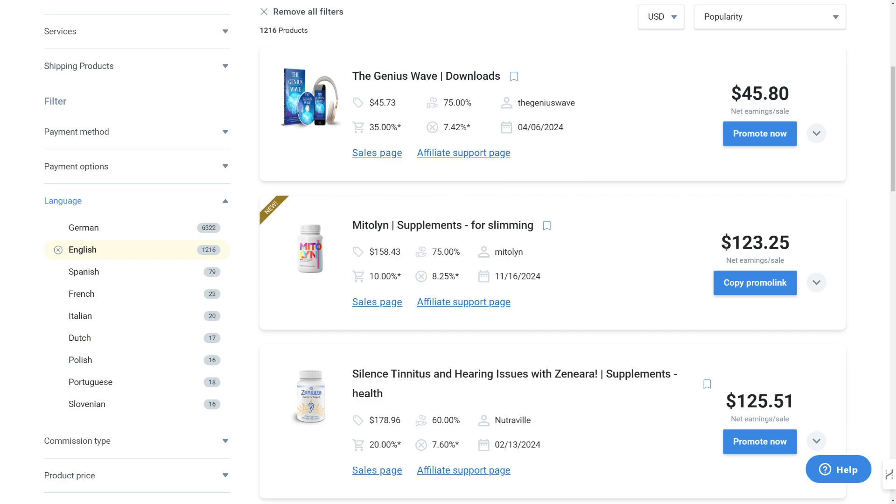
double_click(754, 243)
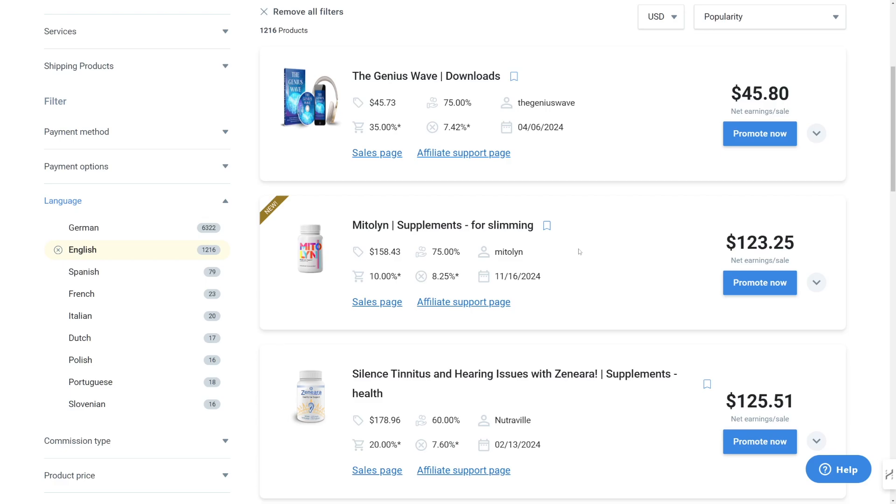
mouse_move(375, 261)
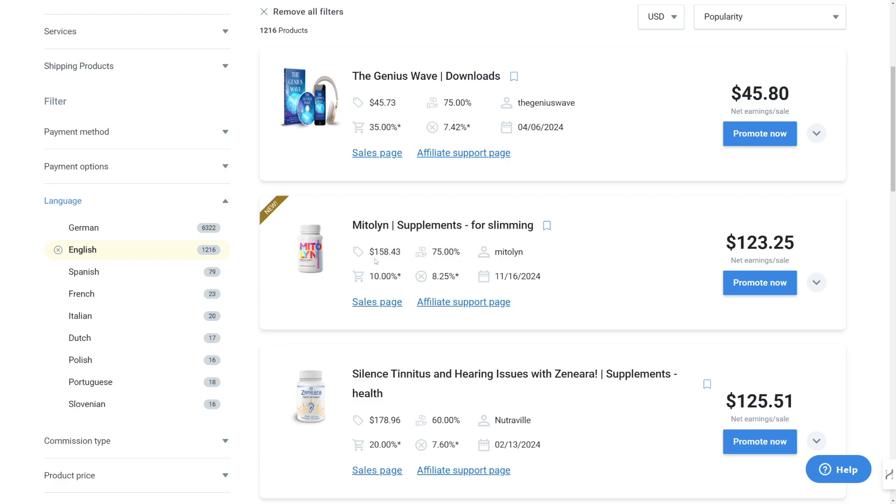
double_click(384, 252)
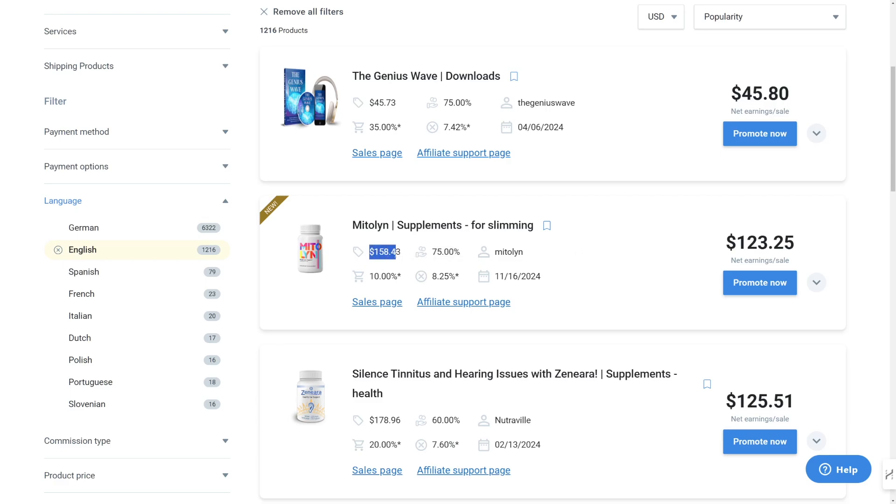